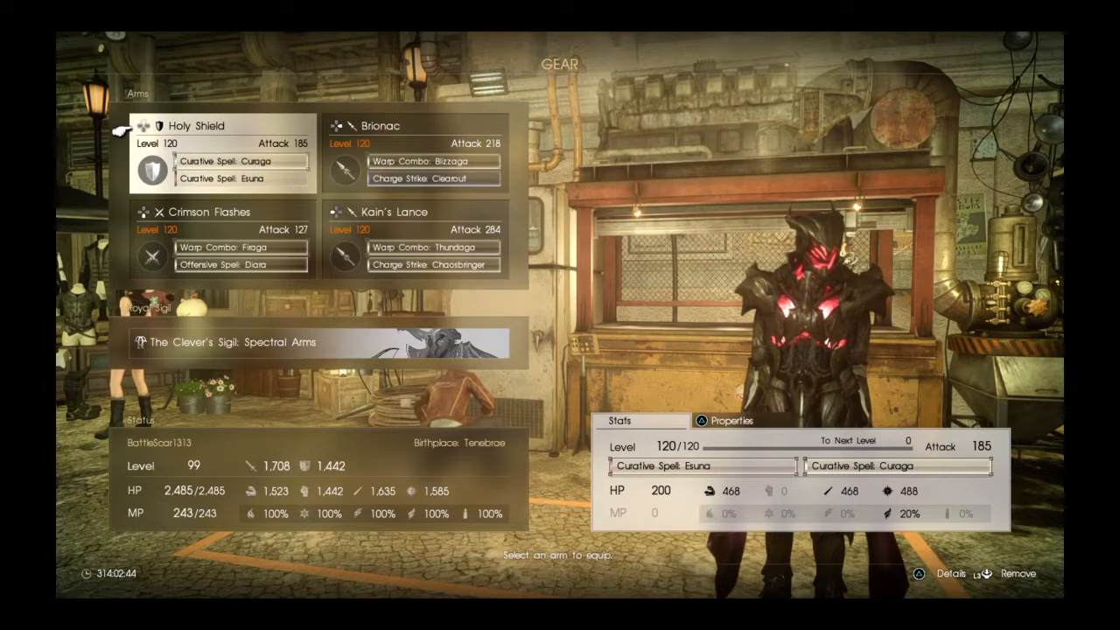
- Inspect the Brionac arm, a level-120 weapon with Warp Combo Blizzaga and Charge Strike Clearout
left_click(731, 420)
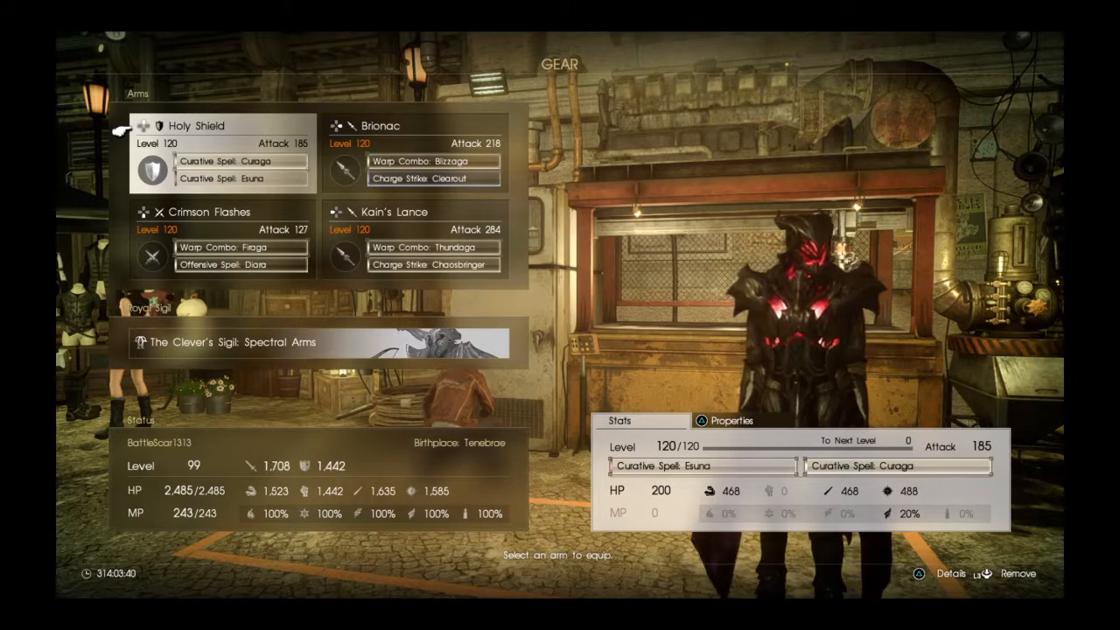
left_click(731, 420)
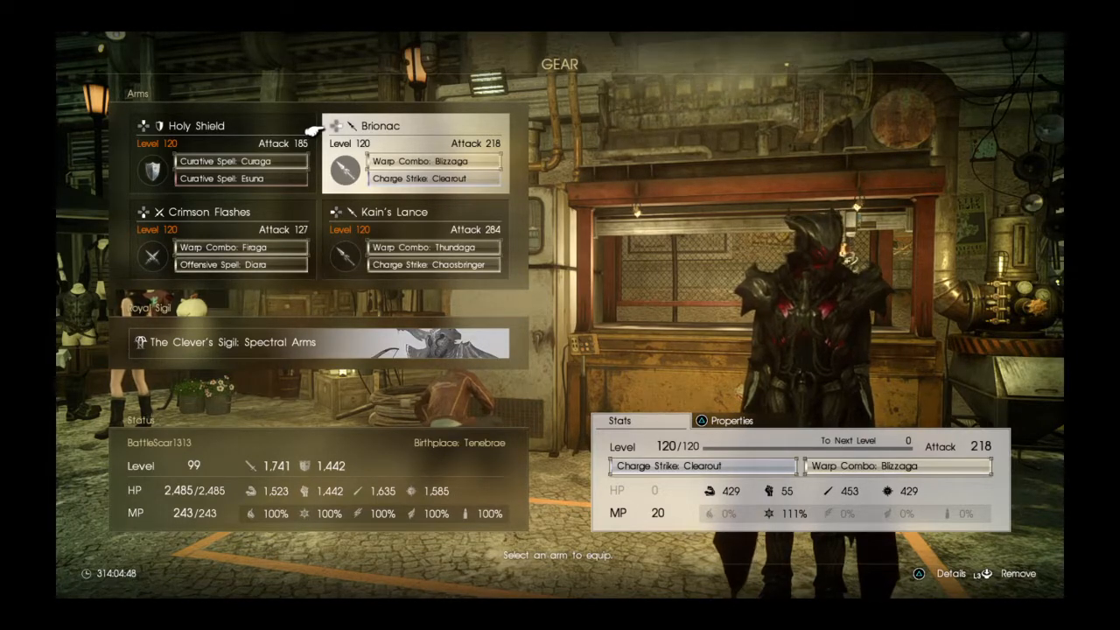
left_click(731, 420)
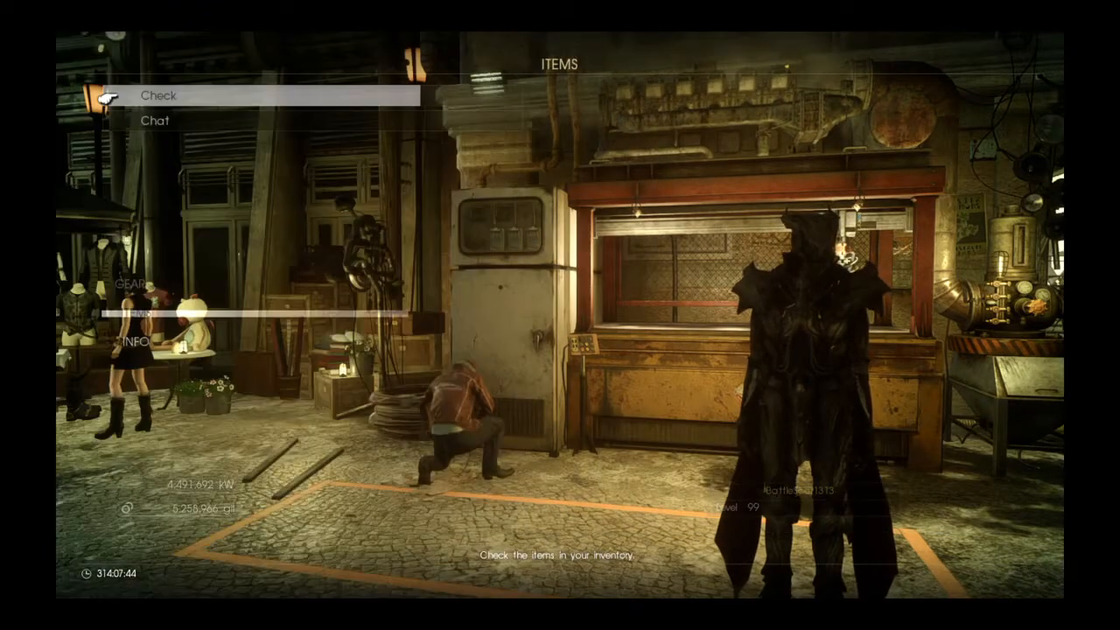
- Check the Treasures inventory, back out, then inspect Crimson Flashes with Warp Combo Firaga and Diaga
left_click(159, 94)
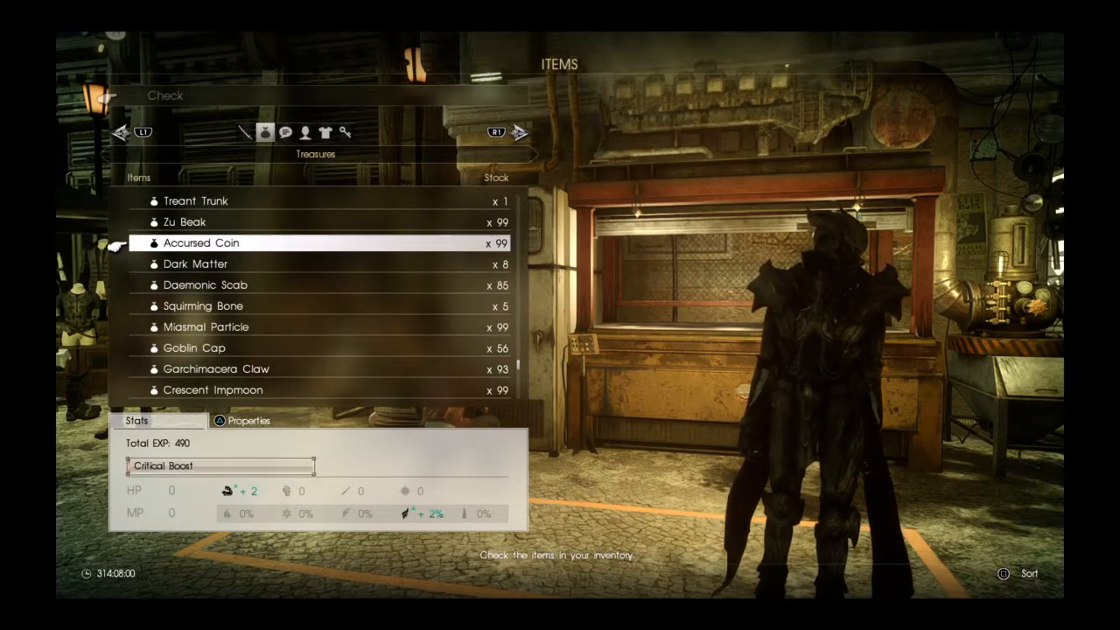
key("Up")
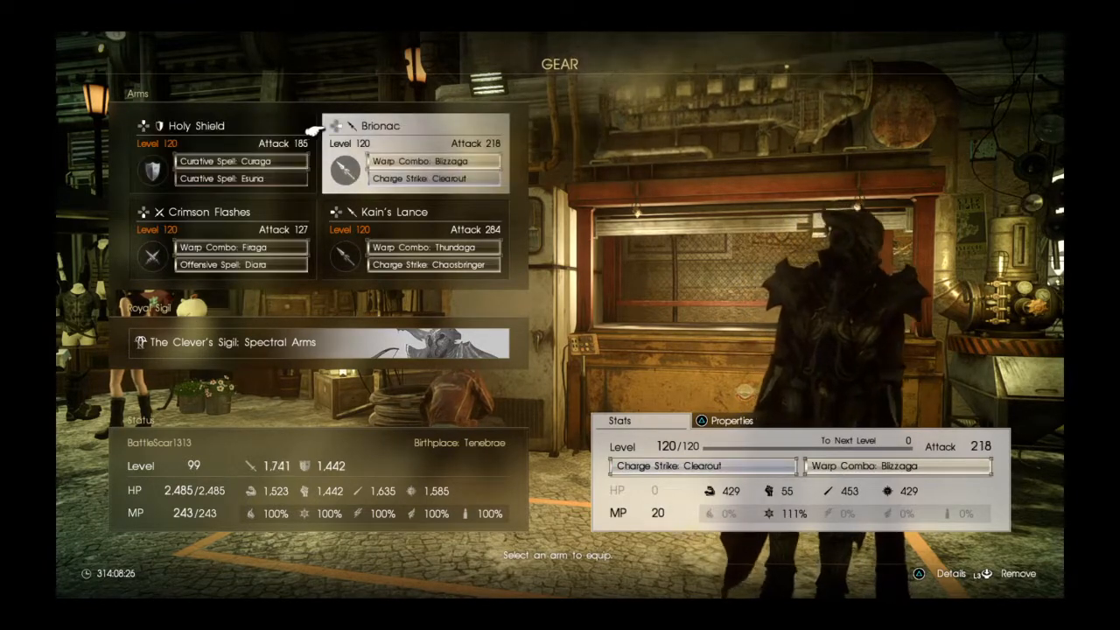
left_click(222, 212)
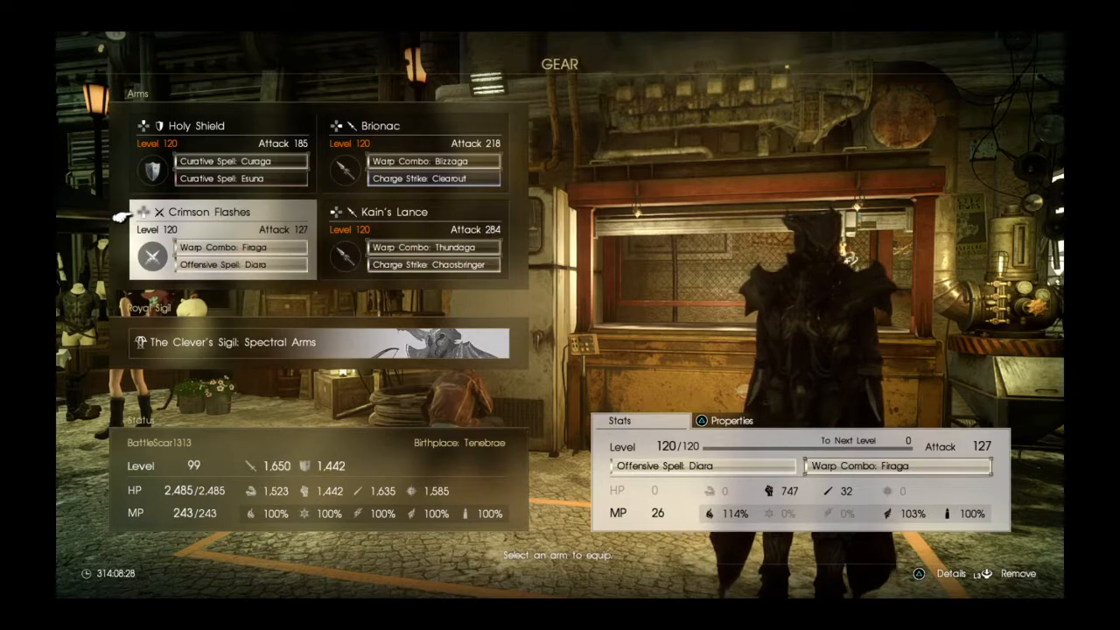